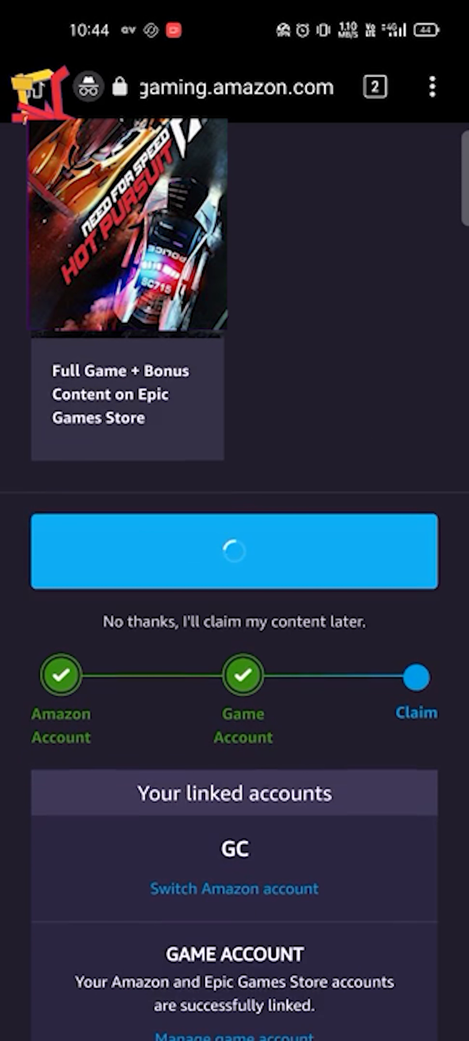
Step: Exit the Prime Gaming claim page to the Android home screen
click(235, 558)
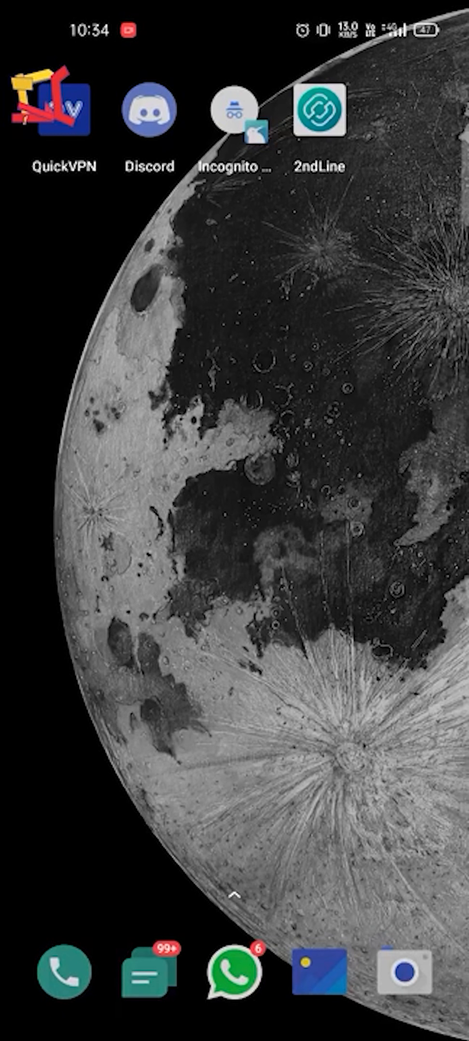
Step: Open an Incognito tab and go to Amazon.ca via the amazon suggestion
click(60, 112)
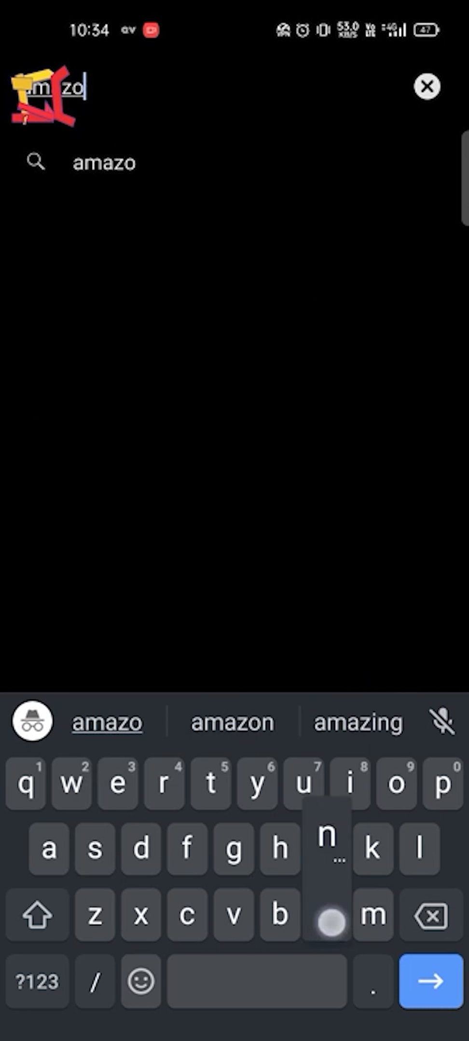
click(231, 723)
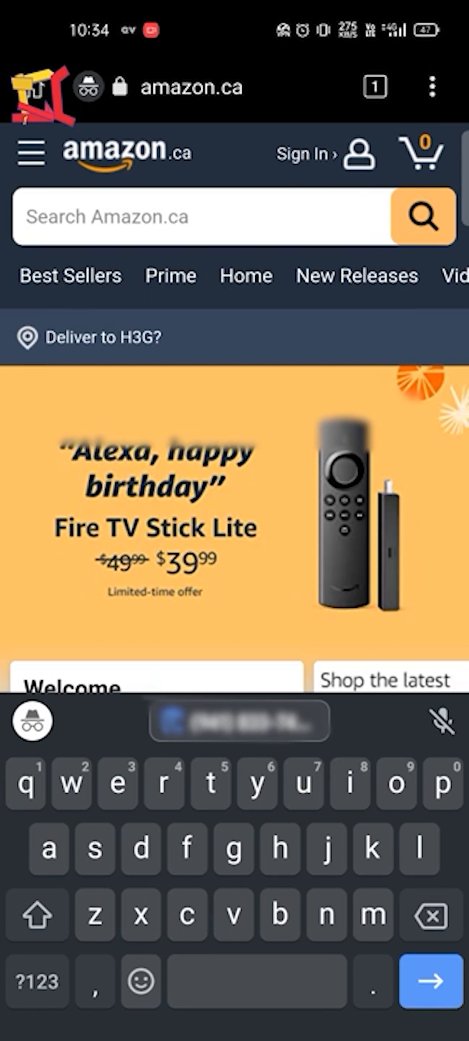
Step: Fill Amazon's Create account form with name GC, phone and password, and verify the number
click(304, 153)
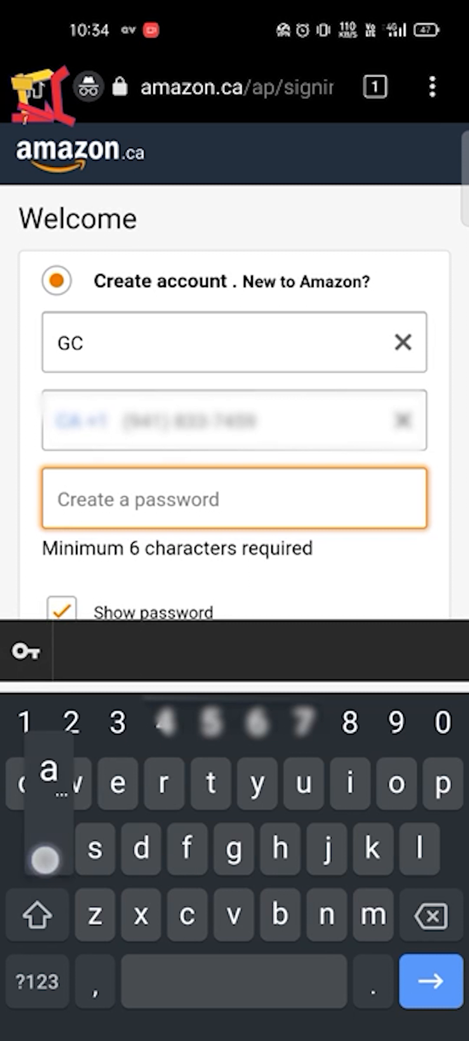
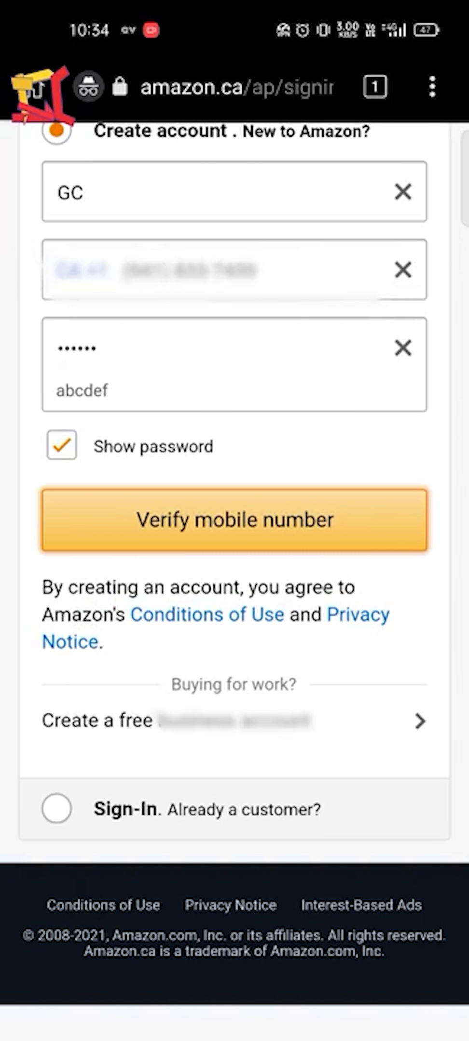
click(234, 520)
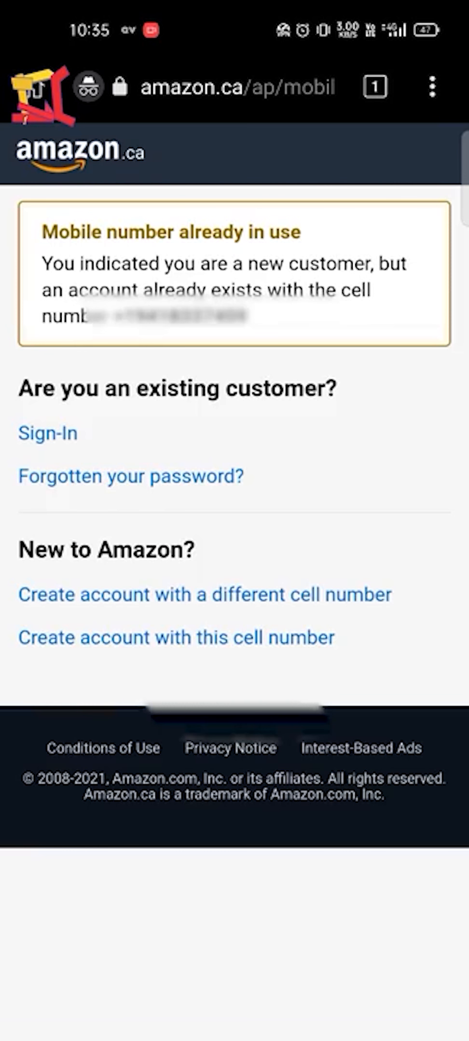
Step: Create a new account anyway with the same number and confirm the texted OTP
click(175, 637)
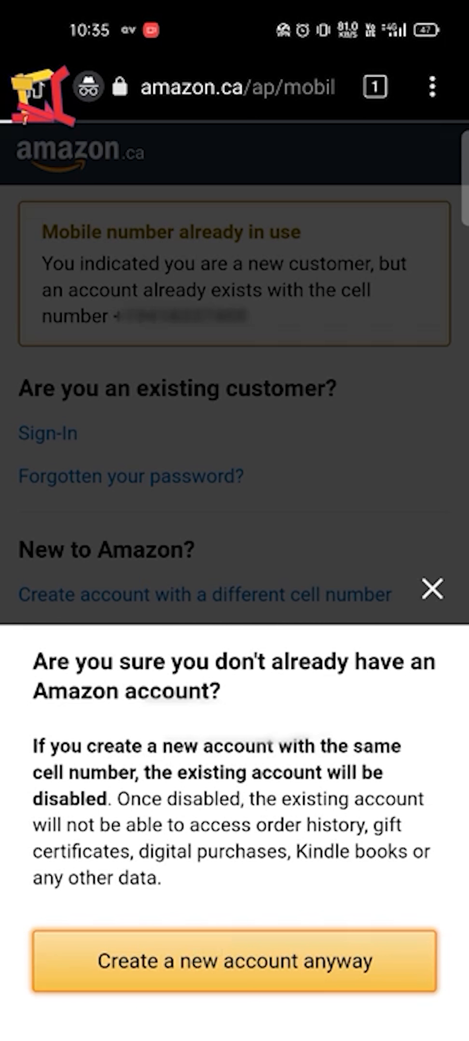
click(235, 960)
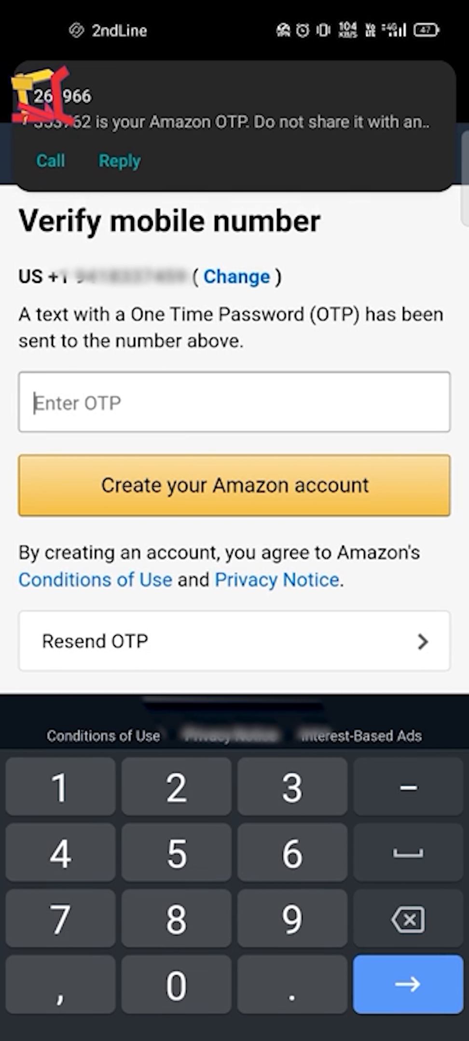
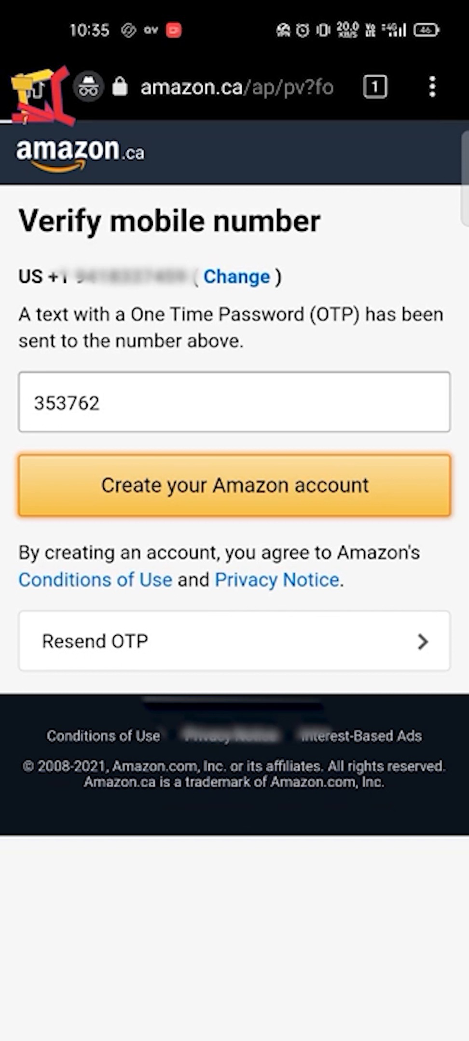
click(234, 485)
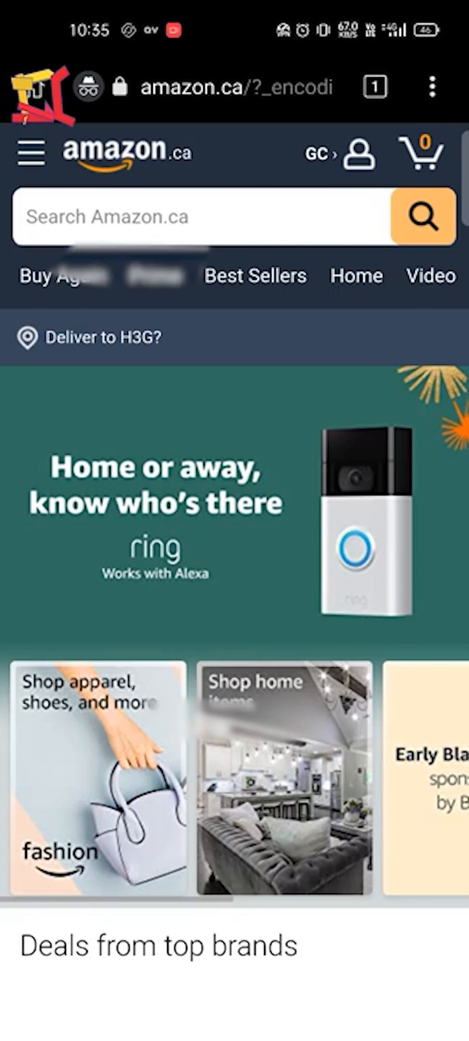
Step: Open gaming.amazon.com in a new tab and sign in with the new account's password
click(432, 86)
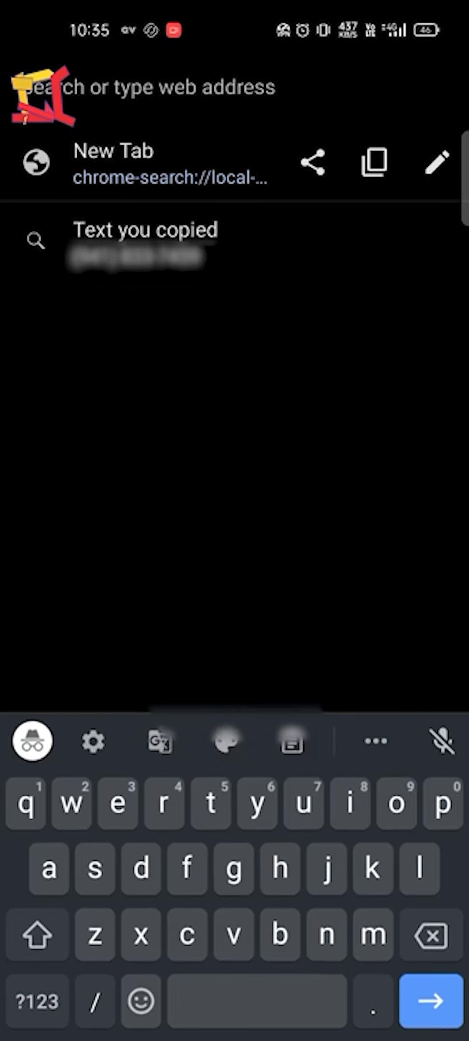
text(gaming.amazon.com)
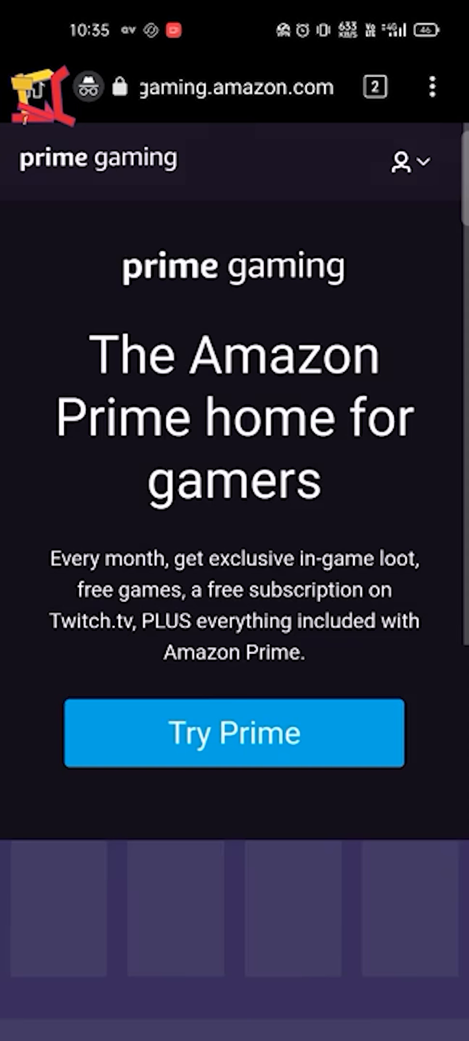
click(408, 162)
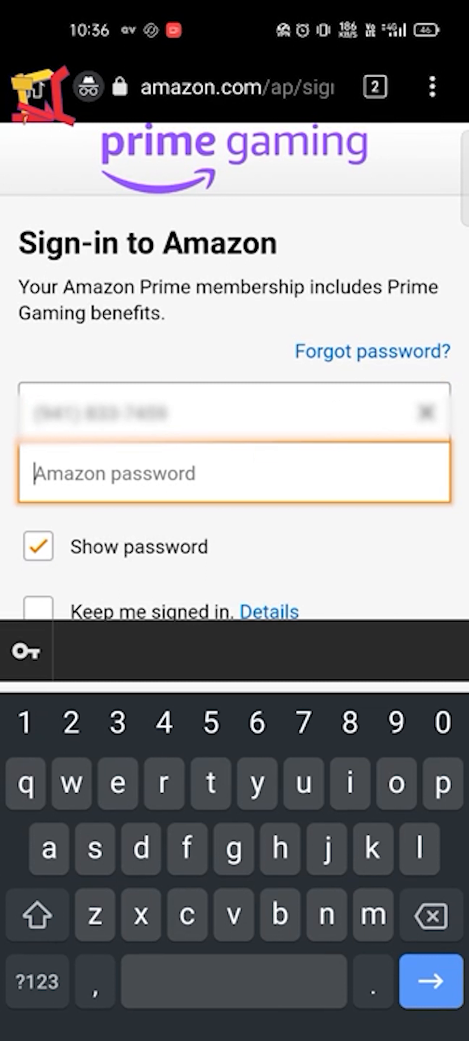
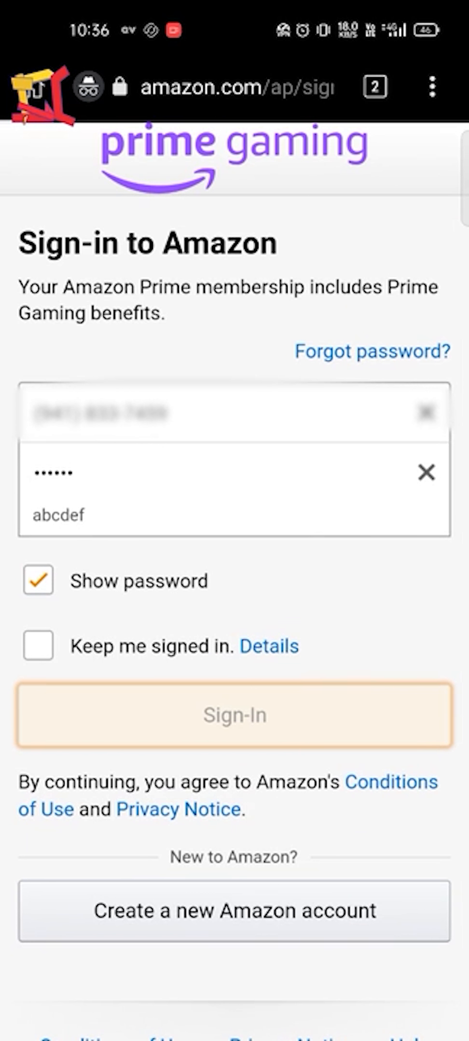
click(234, 715)
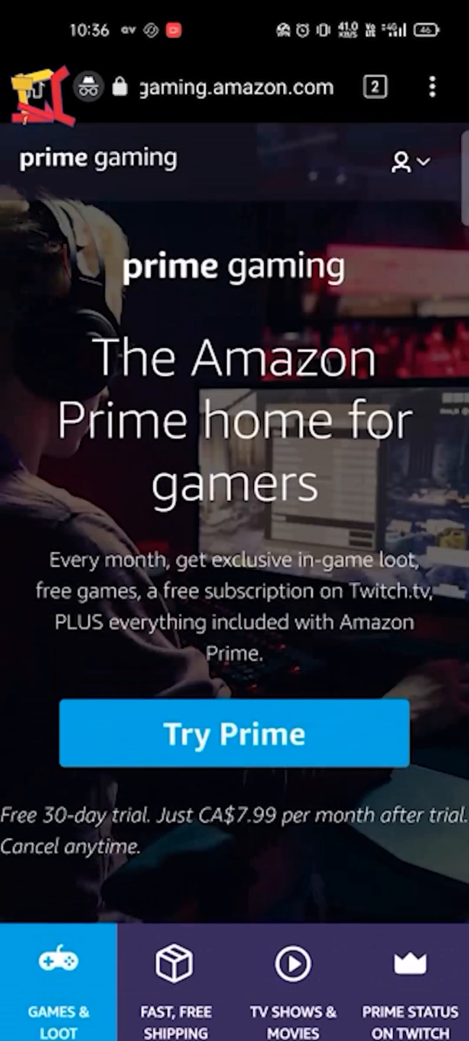
Step: Start the Try Prime trial and re-enter the password on the Prime Video sign-in
scroll(down, 3)
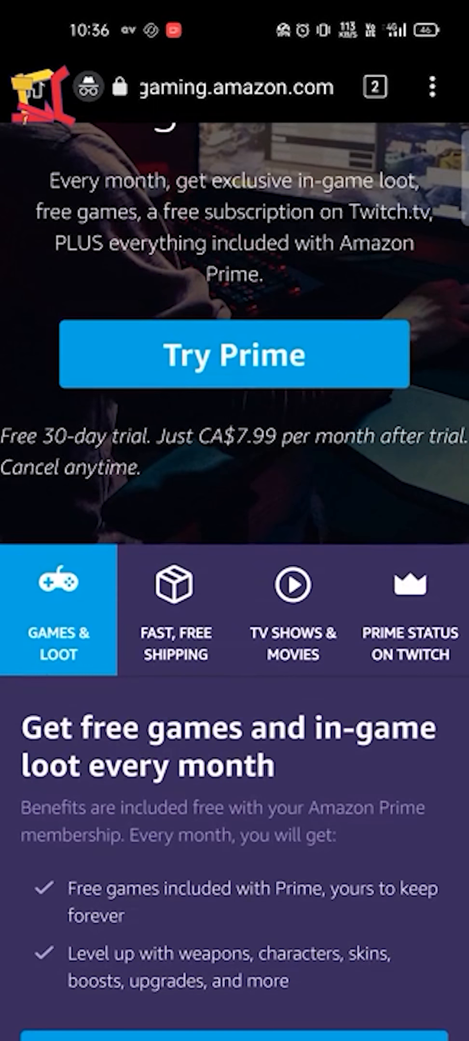
click(234, 353)
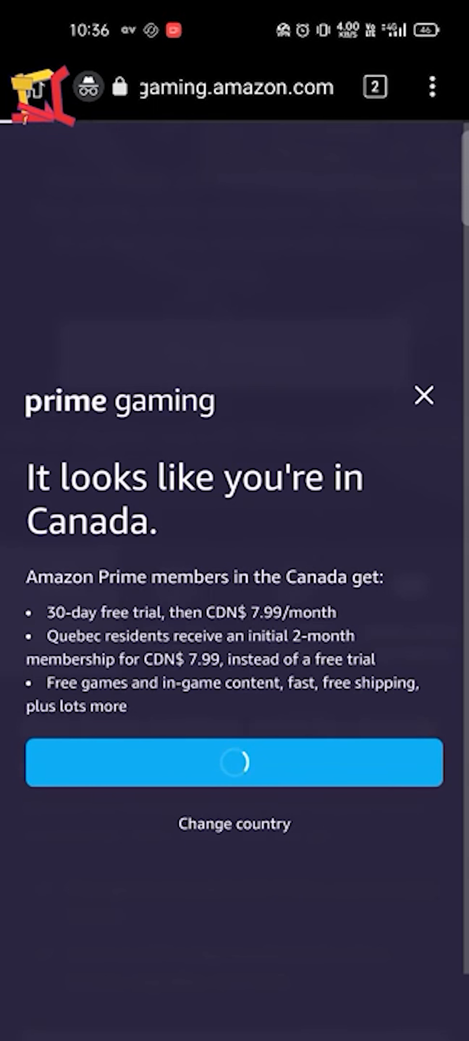
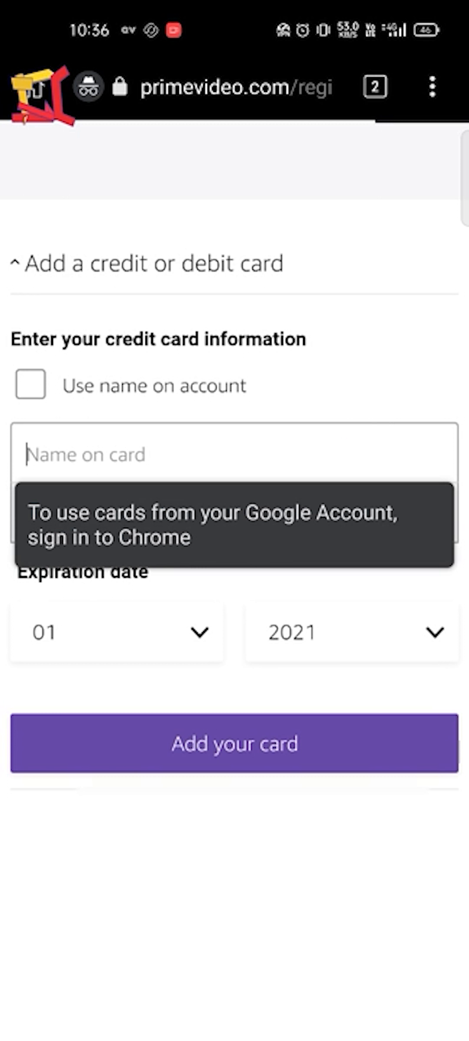
Step: Enter the card name, number and expiry, add the card, and begin the billing address
click(233, 454)
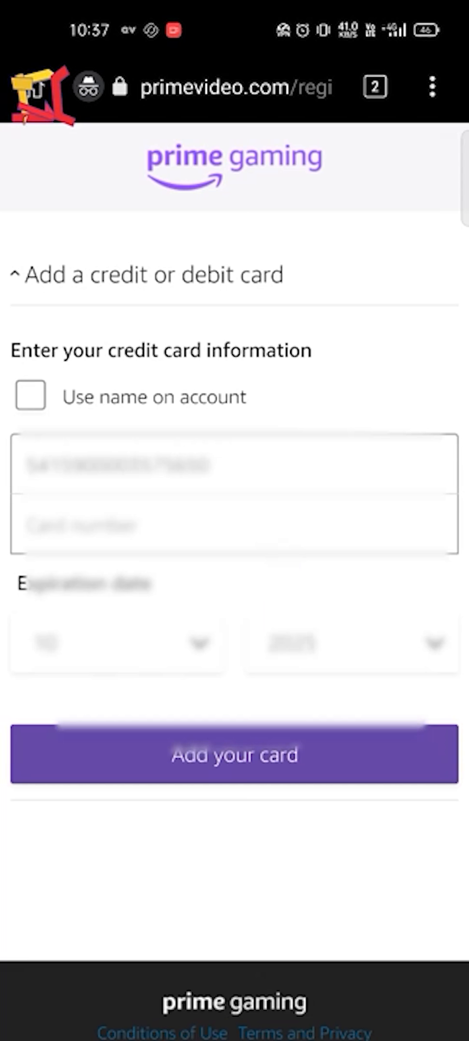
click(234, 464)
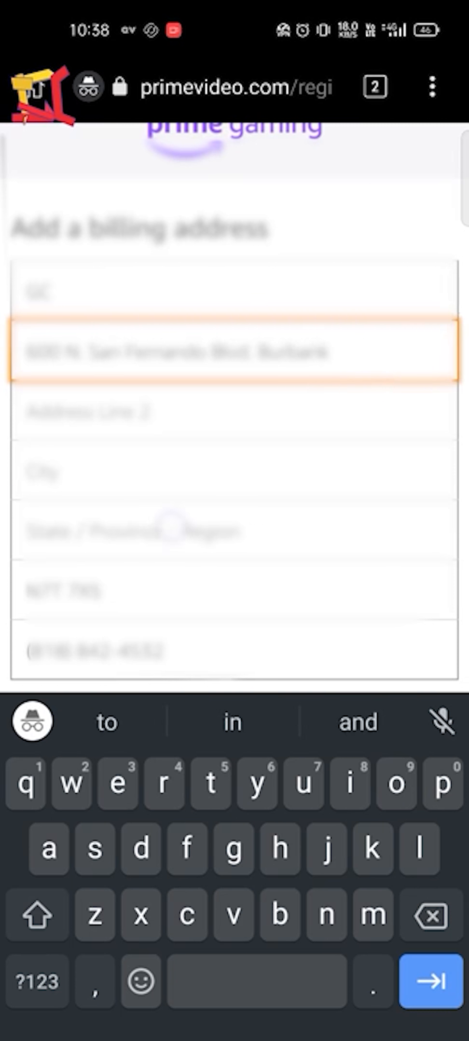
Step: Choose Canada as billing country, submit the address, and accept the suggested correction
double_click(296, 352)
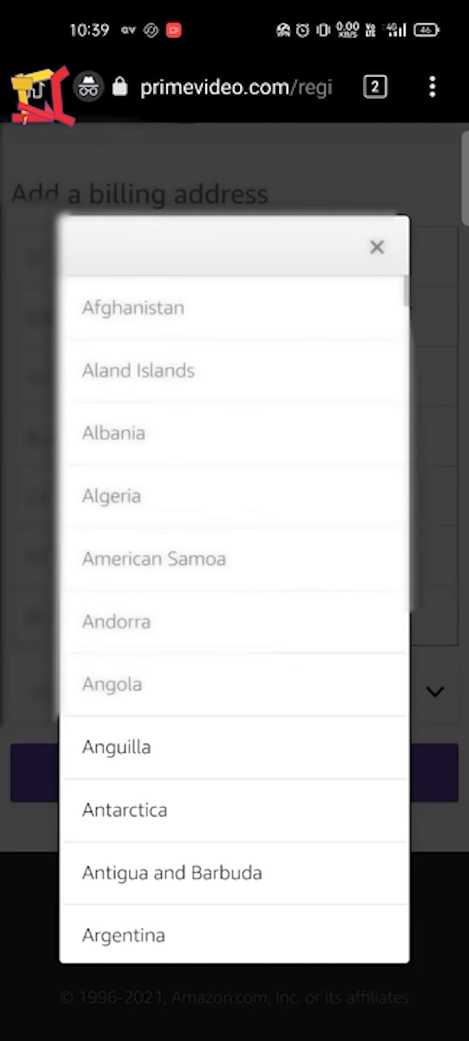
scroll(down, 3)
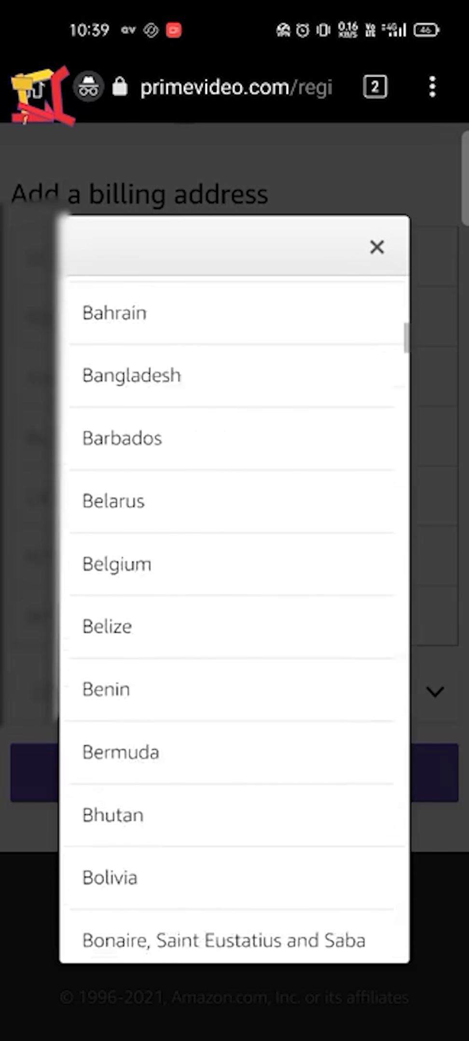
scroll(down, 3)
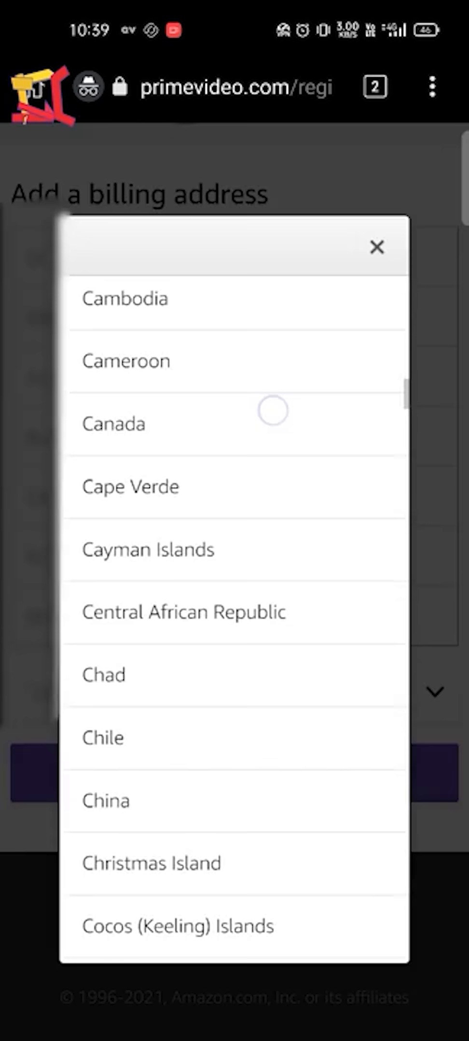
click(113, 423)
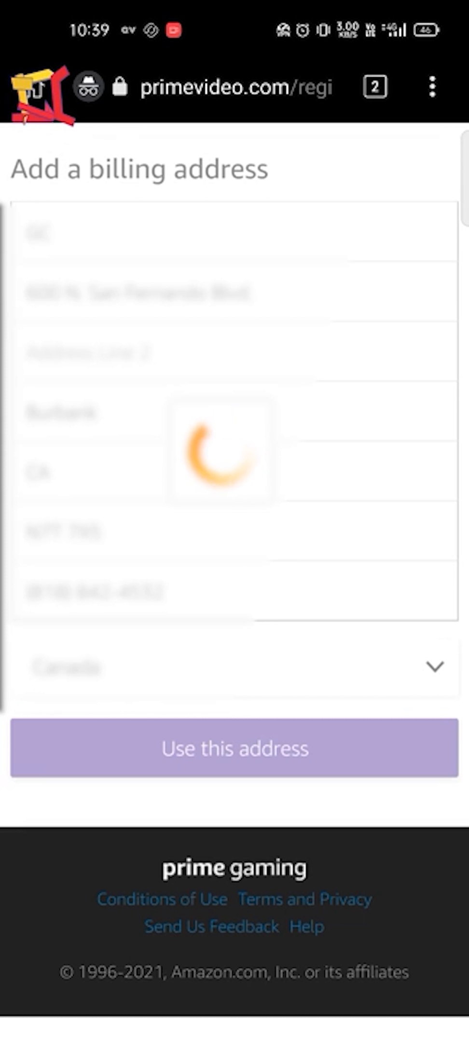
click(234, 748)
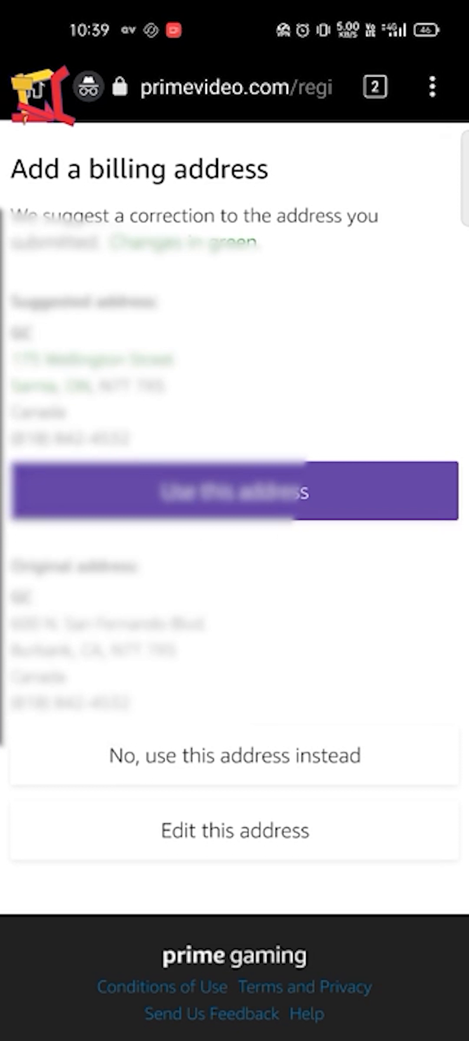
click(234, 491)
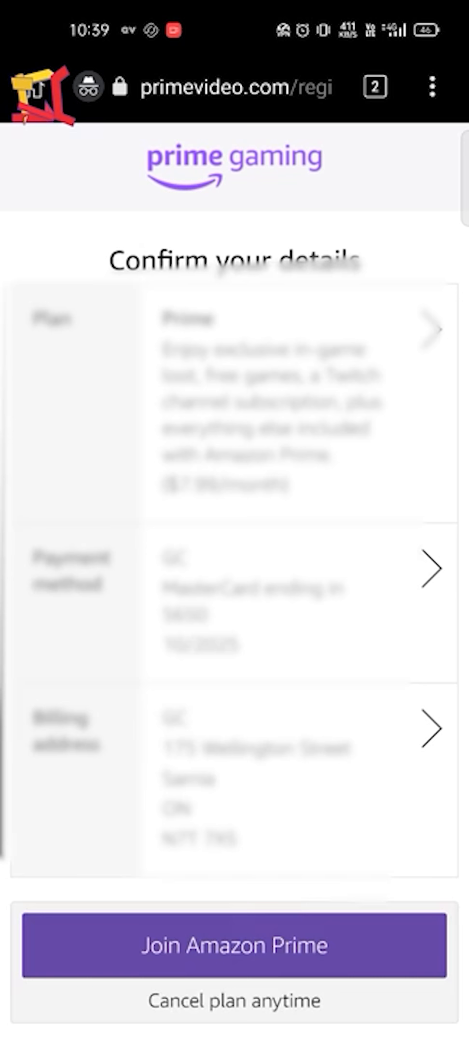
Step: Join Amazon Prime, then claim a free game offer on Prime Gaming
click(234, 946)
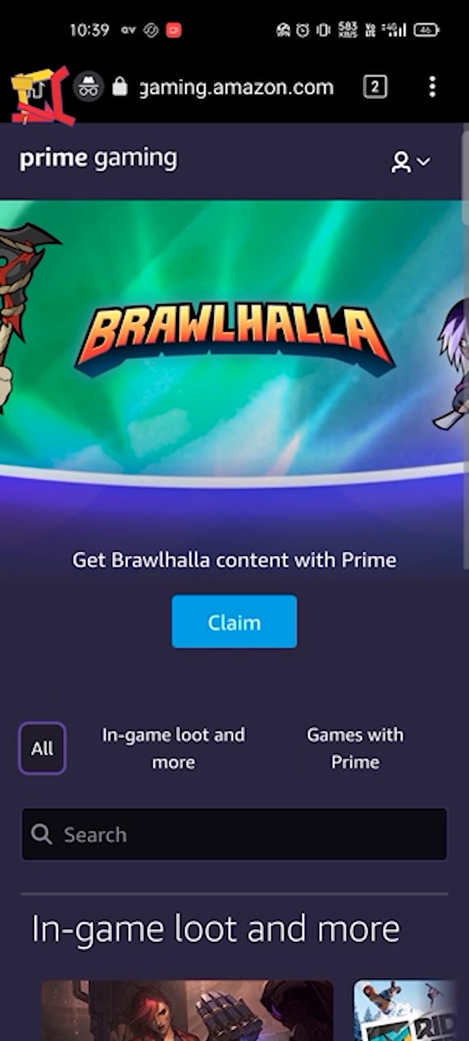
scroll(down, 3)
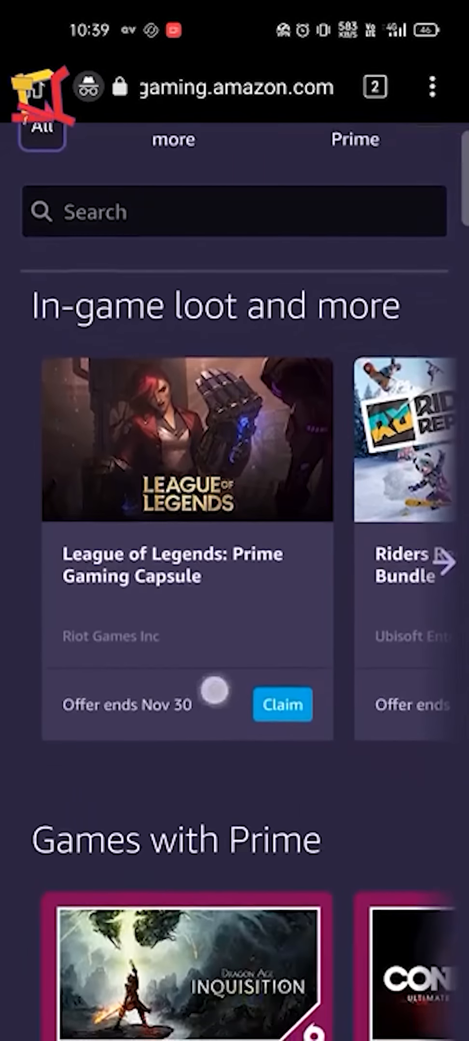
click(281, 704)
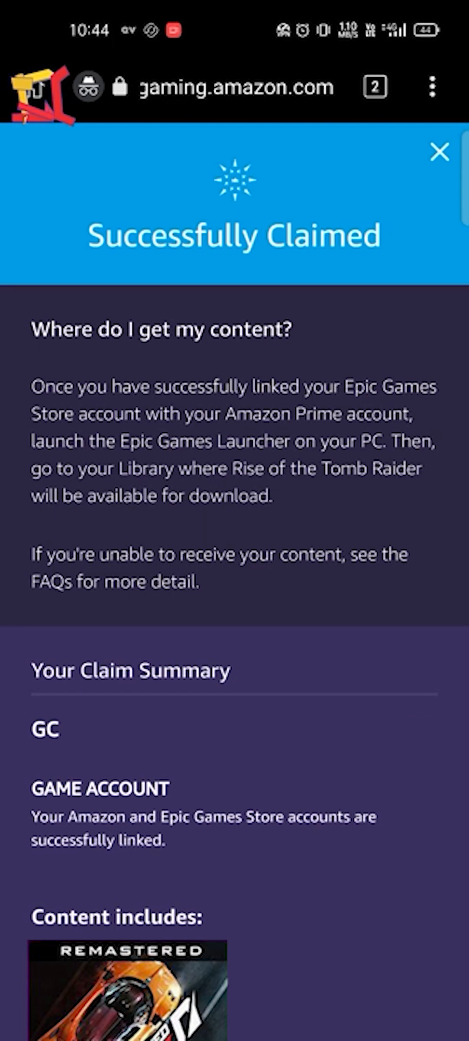